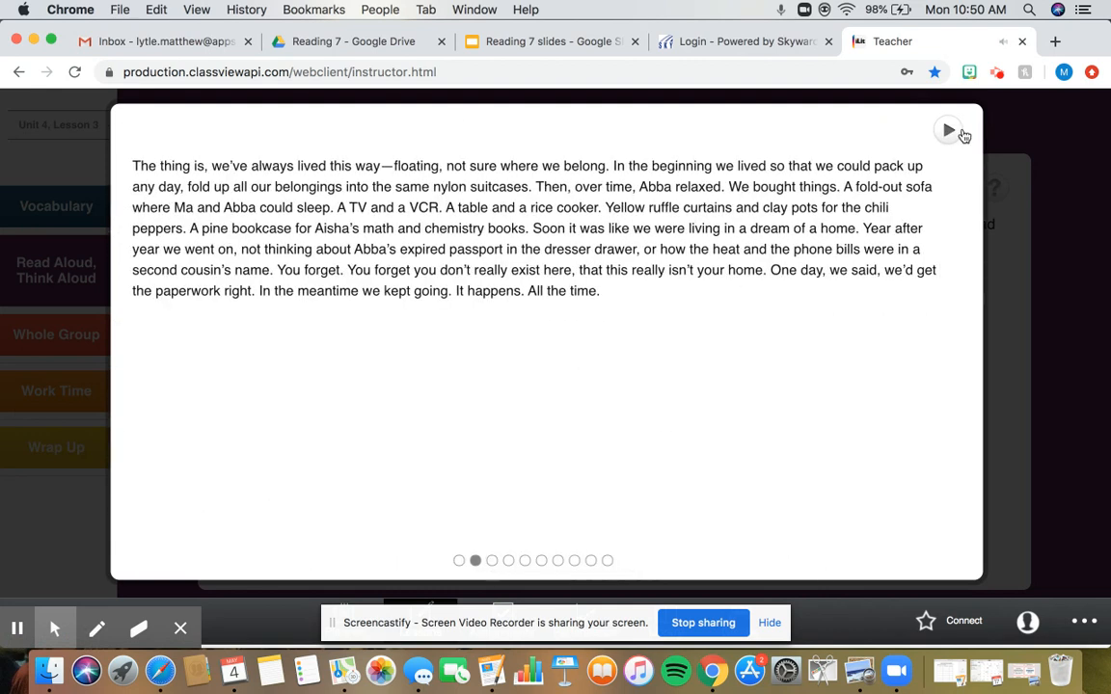
Start the read-aloud of the second slide's passage about living ready to leave any day
click(949, 130)
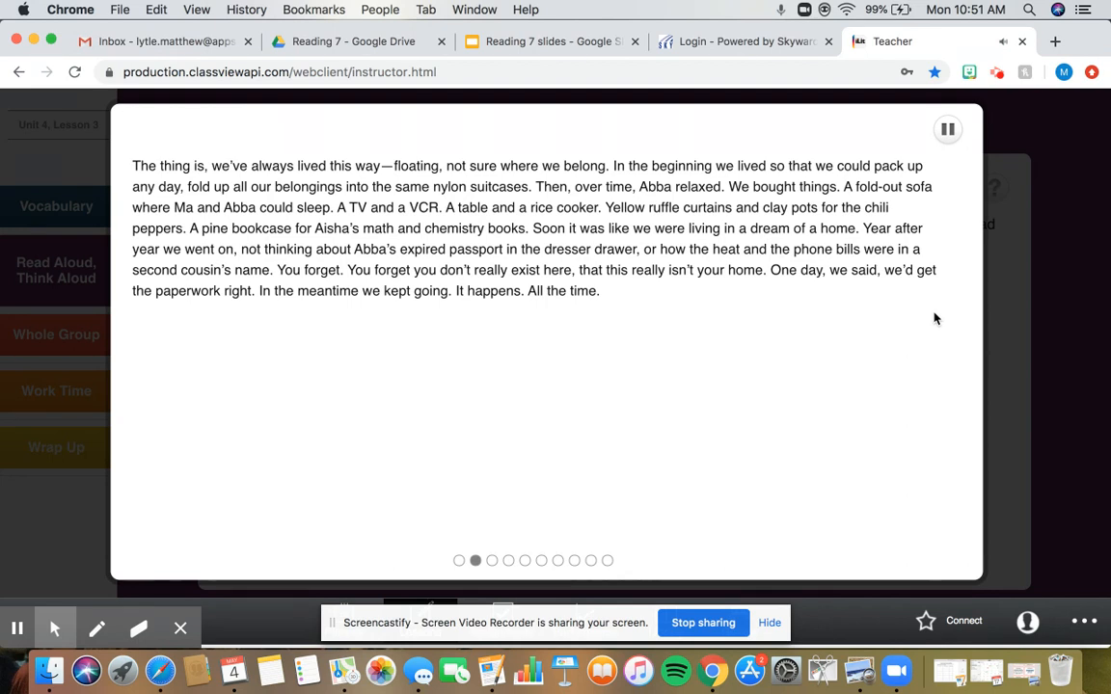
mouse_move(924, 320)
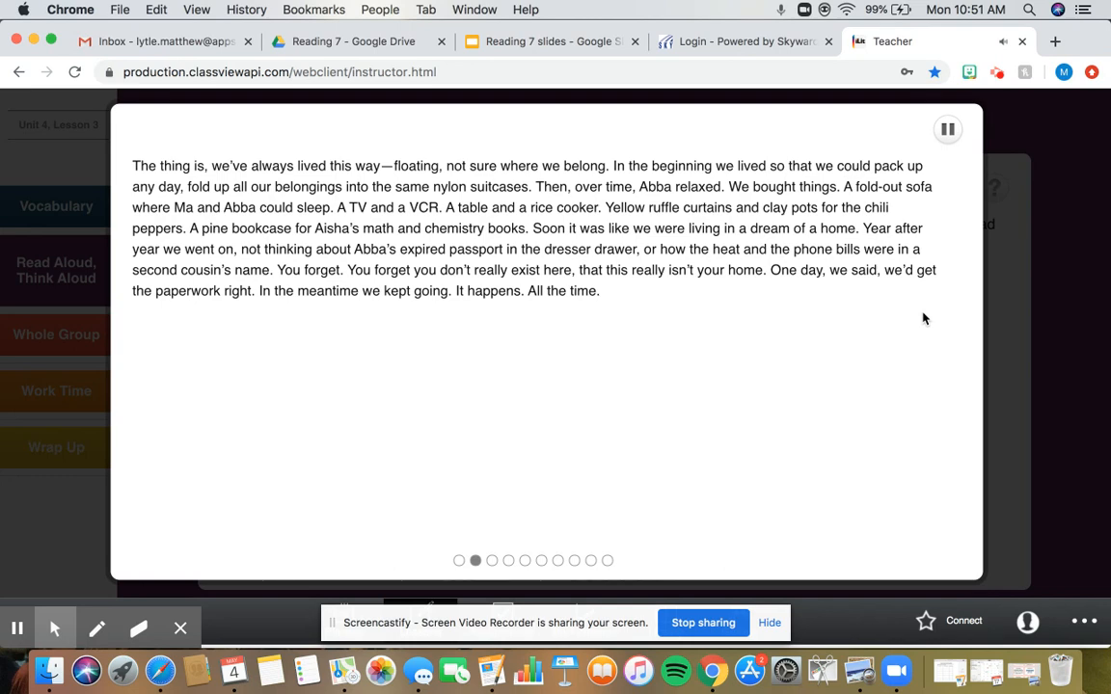
Advance to the third slide about life after September 11 and start its read-aloud
click(948, 129)
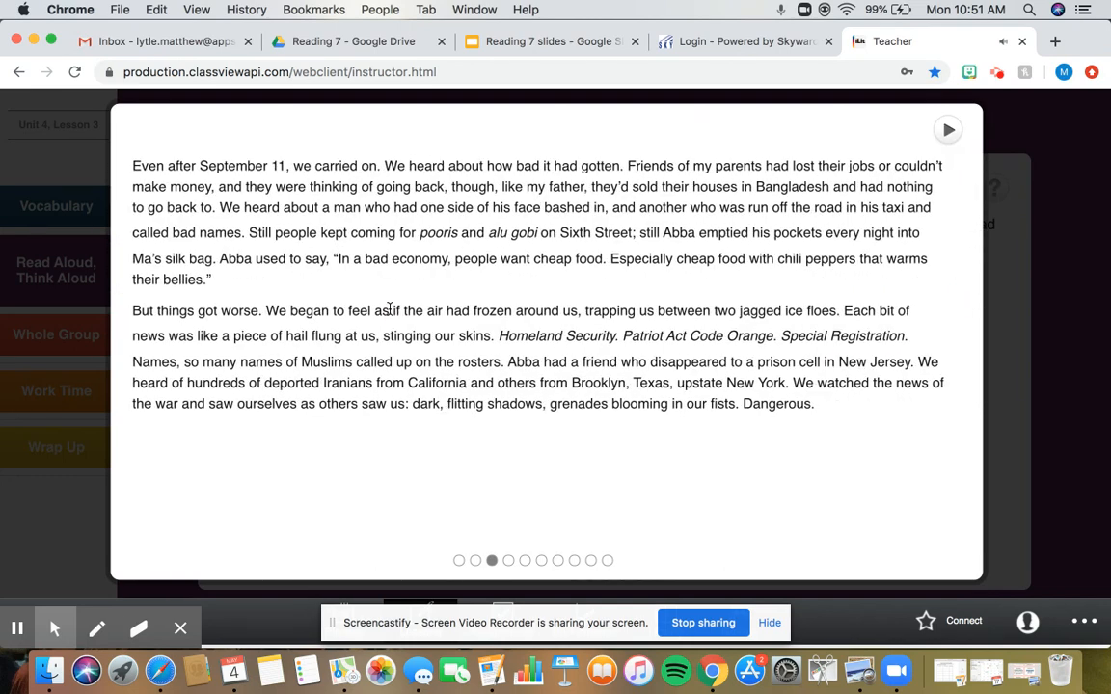
click(948, 129)
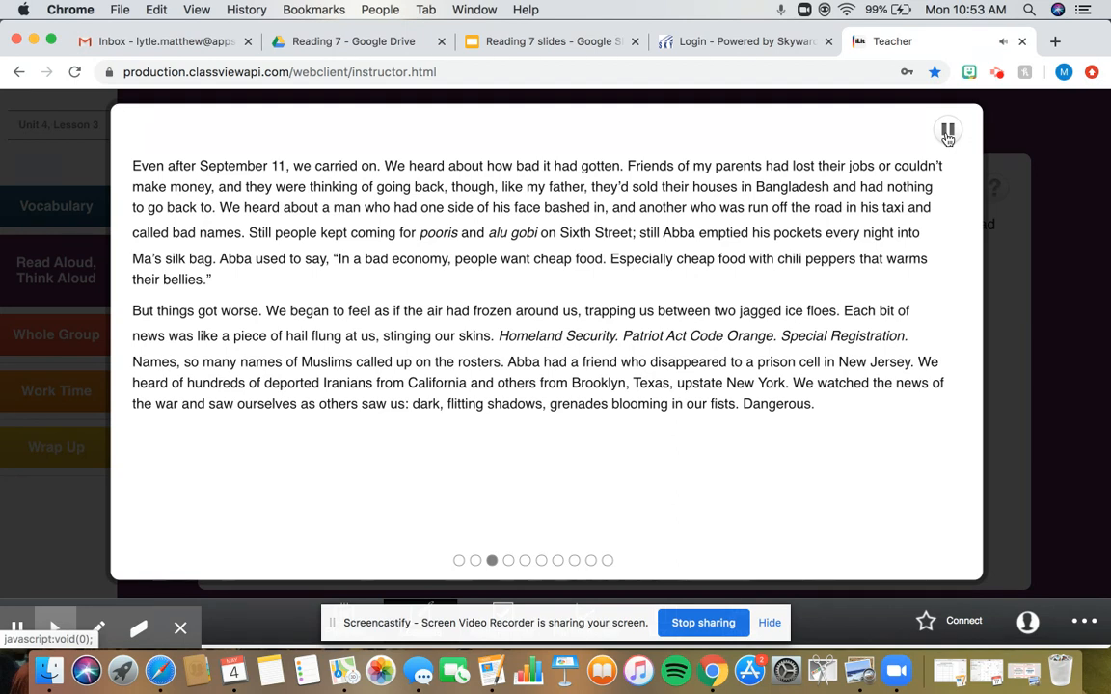
Stop the third slide's read-aloud so the story can advance toward the Stop marker
click(948, 129)
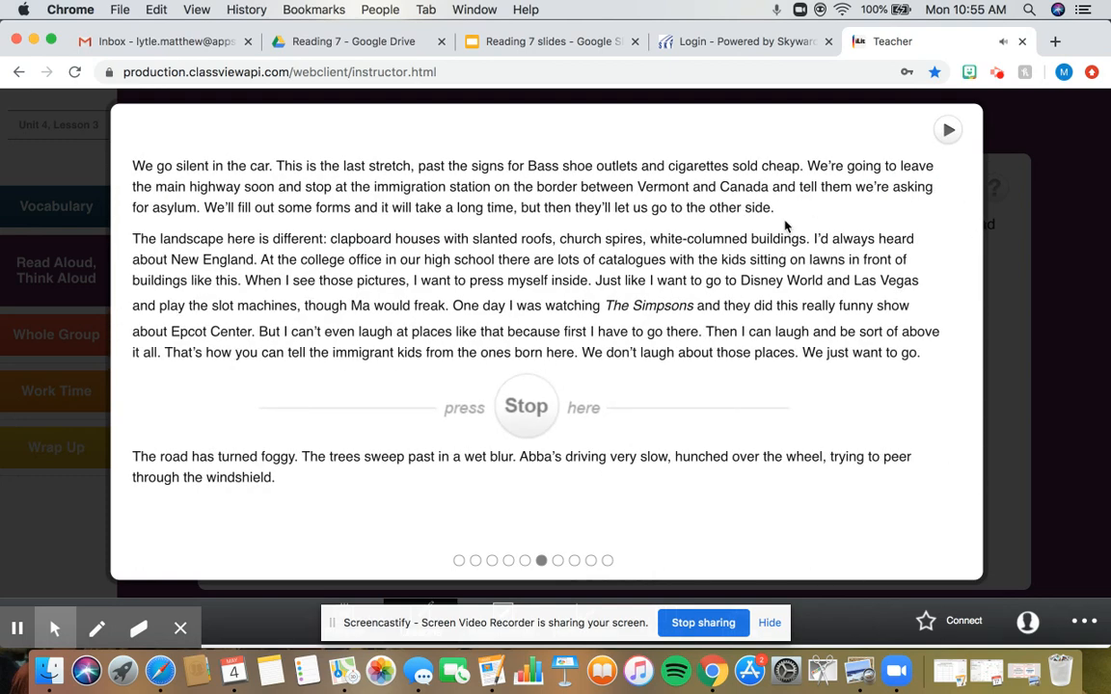
Play the 'press Stop here' slide's read-aloud, then move on to the border-crossing slide
click(947, 129)
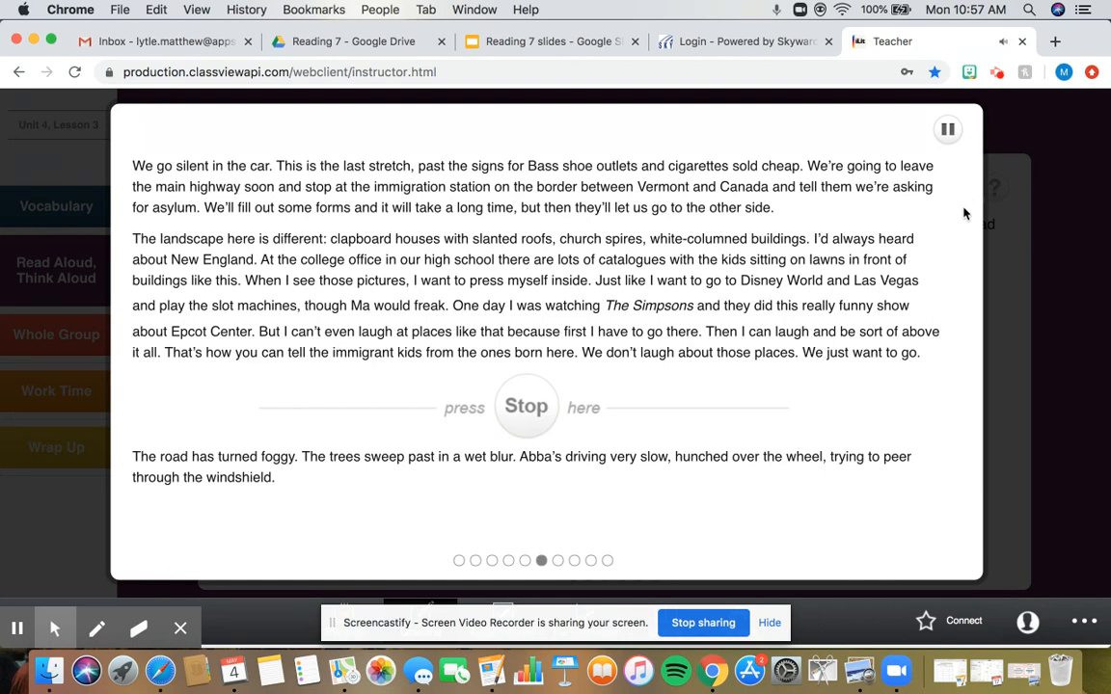
click(947, 129)
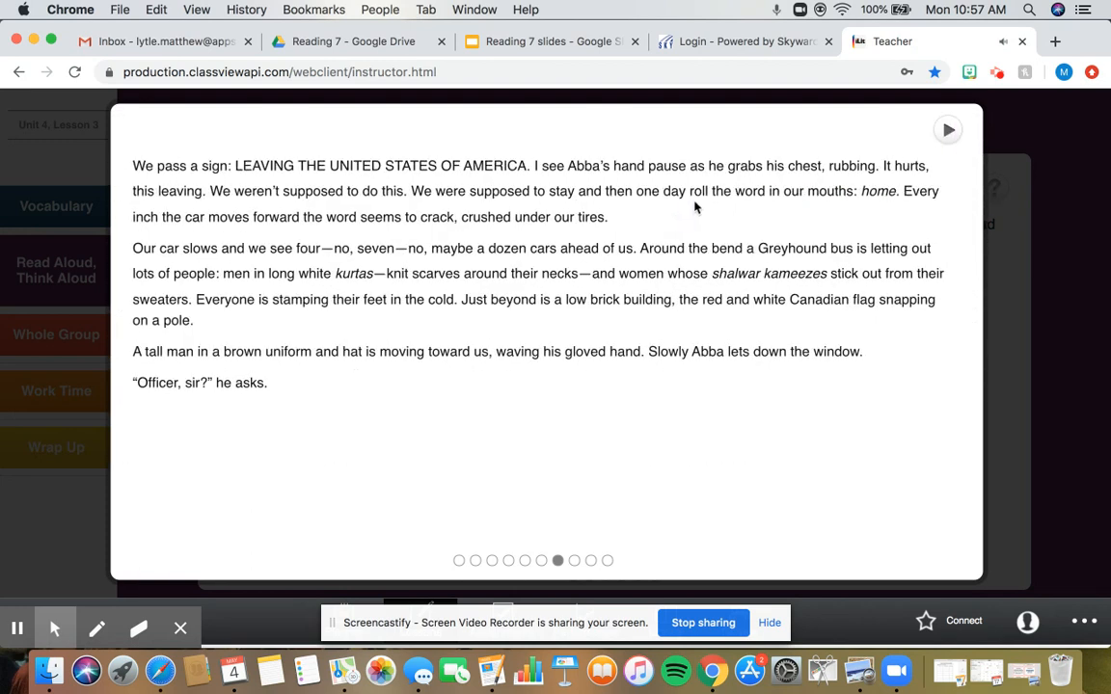
Play the read-aloud of the 'LEAVING THE UNITED STATES OF AMERICA' sign passage
click(949, 132)
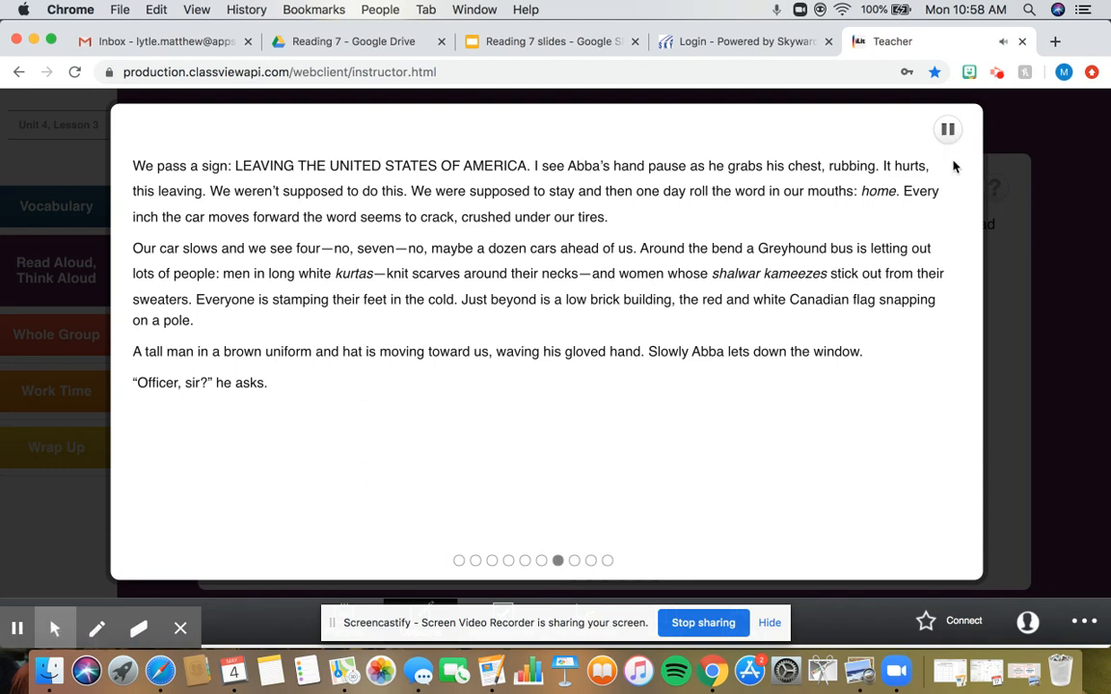
Advance to the slide where the officer asks for passports and start its read-aloud
click(947, 129)
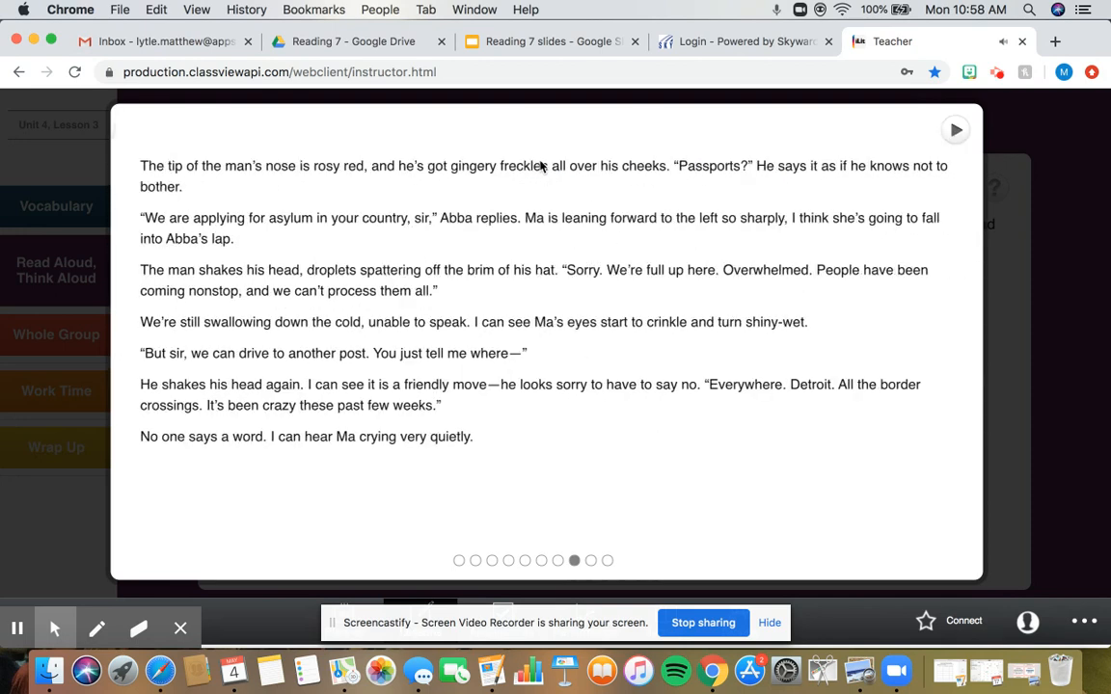
click(955, 132)
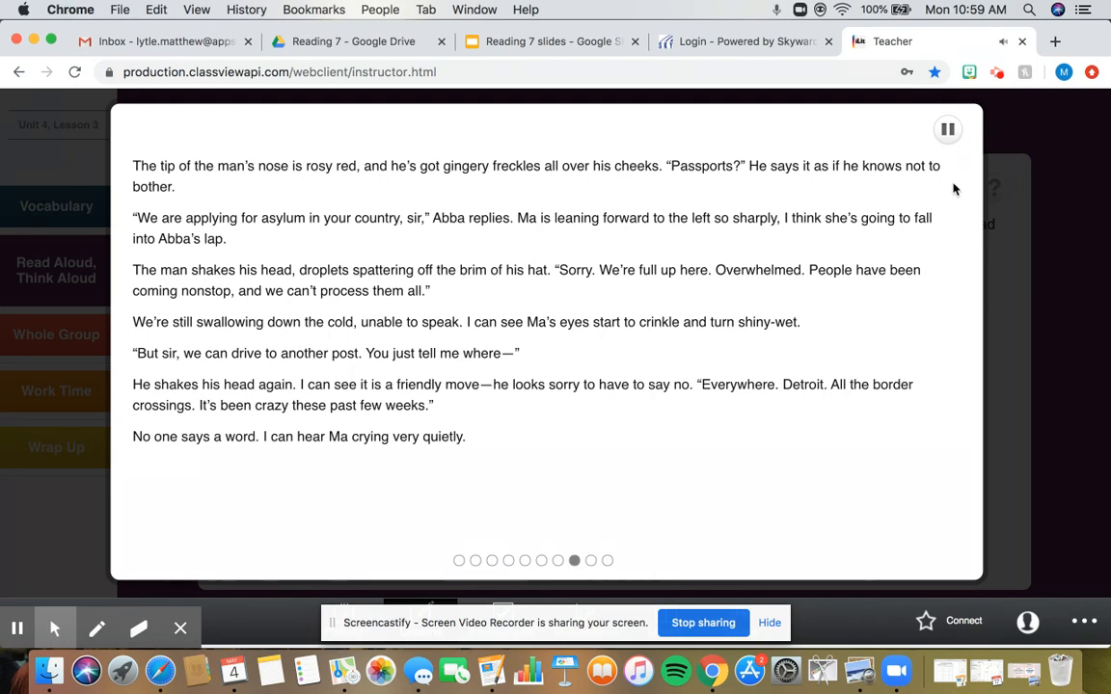
mouse_move(414, 202)
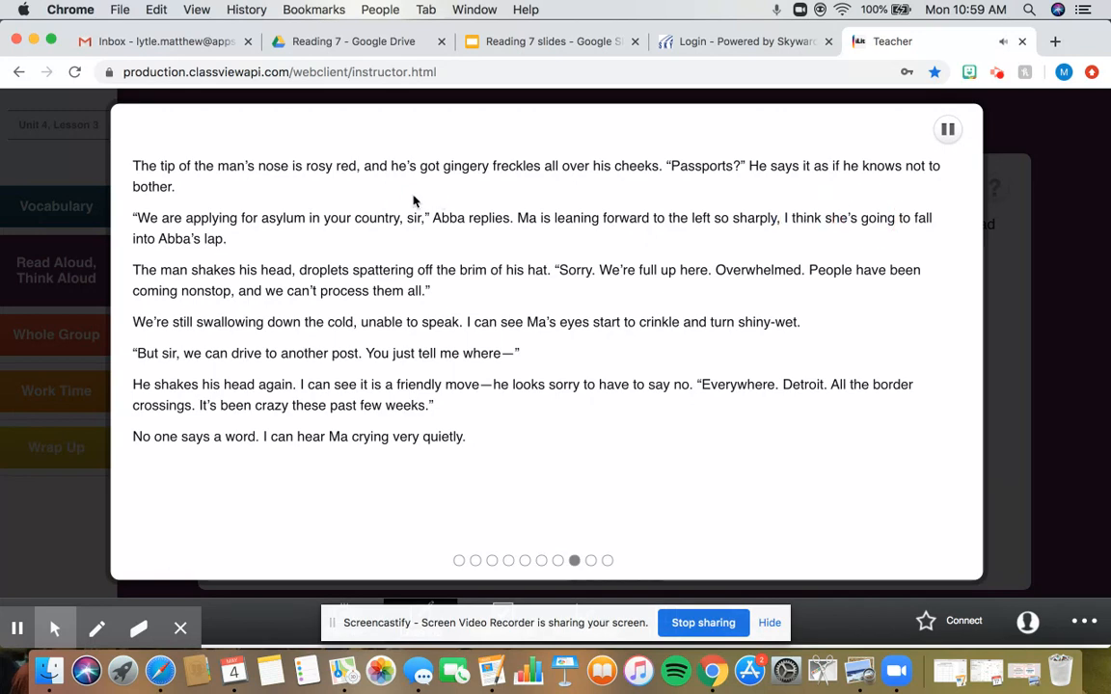
Reach the final slide where Abba puts the car into reverse and play its read-aloud
click(947, 129)
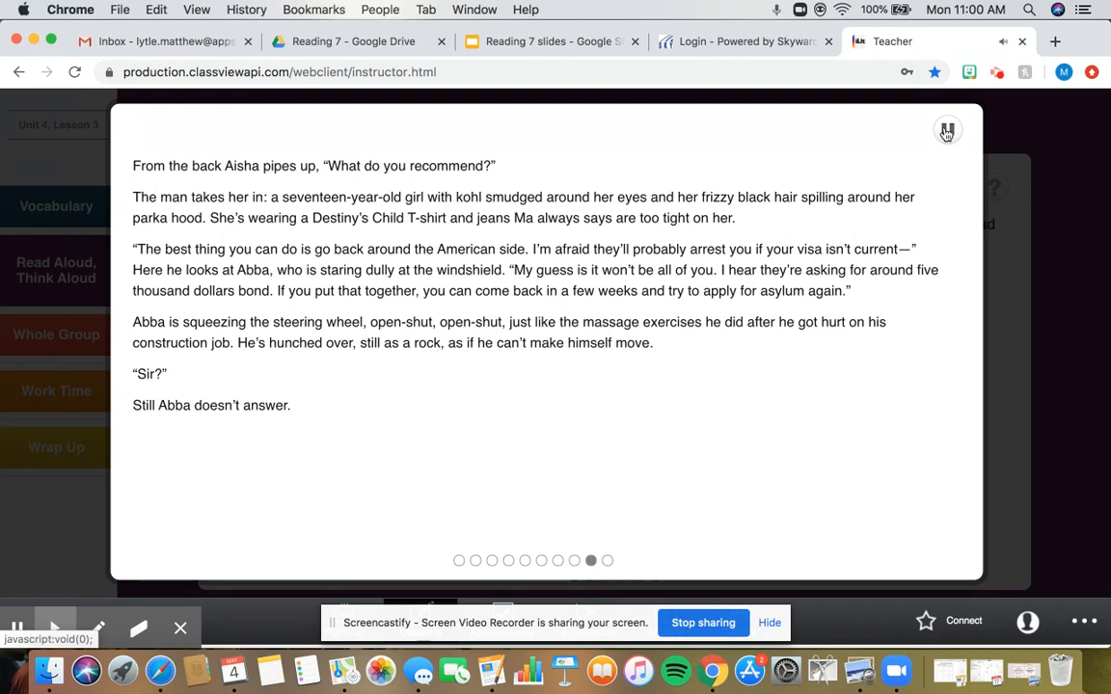
click(947, 129)
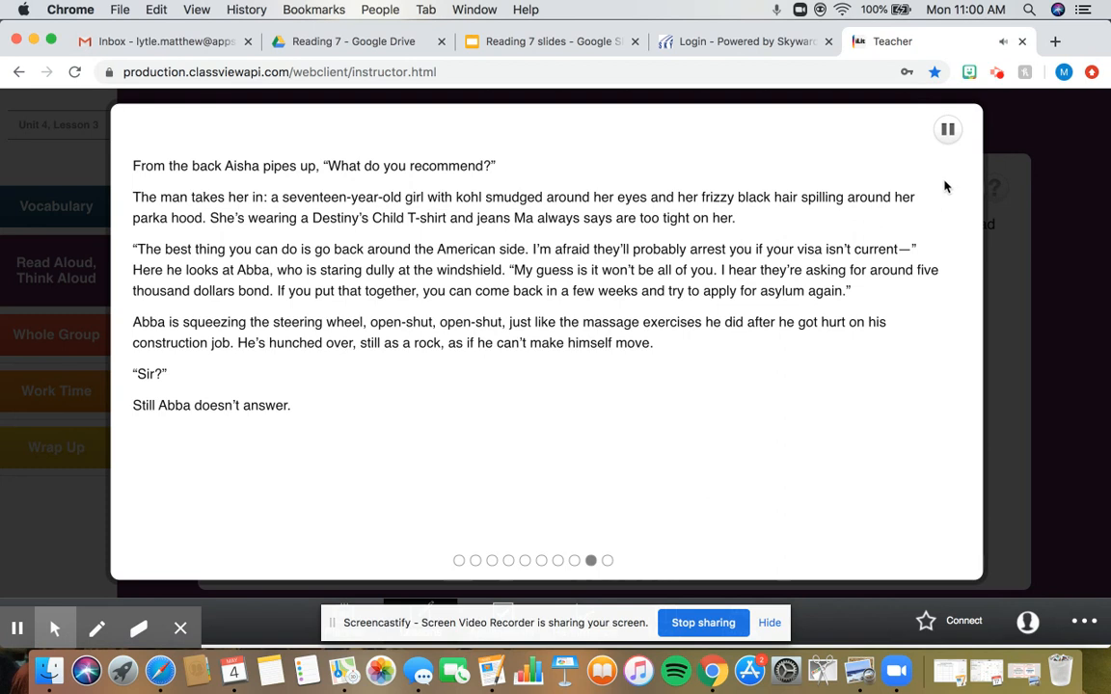
click(606, 559)
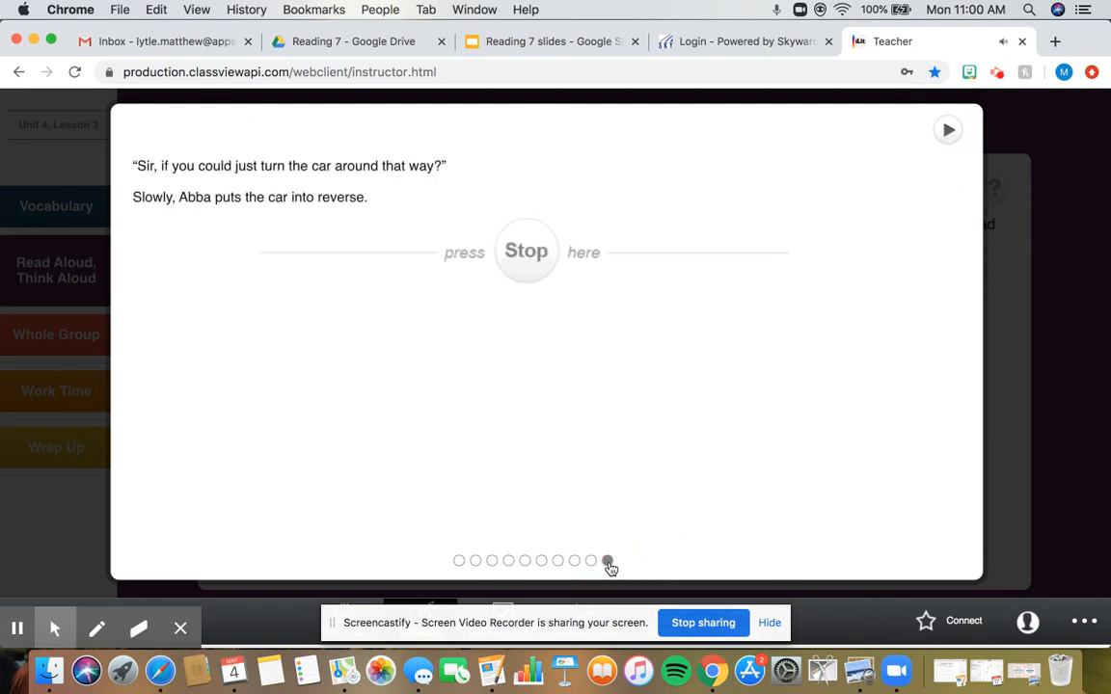
click(947, 129)
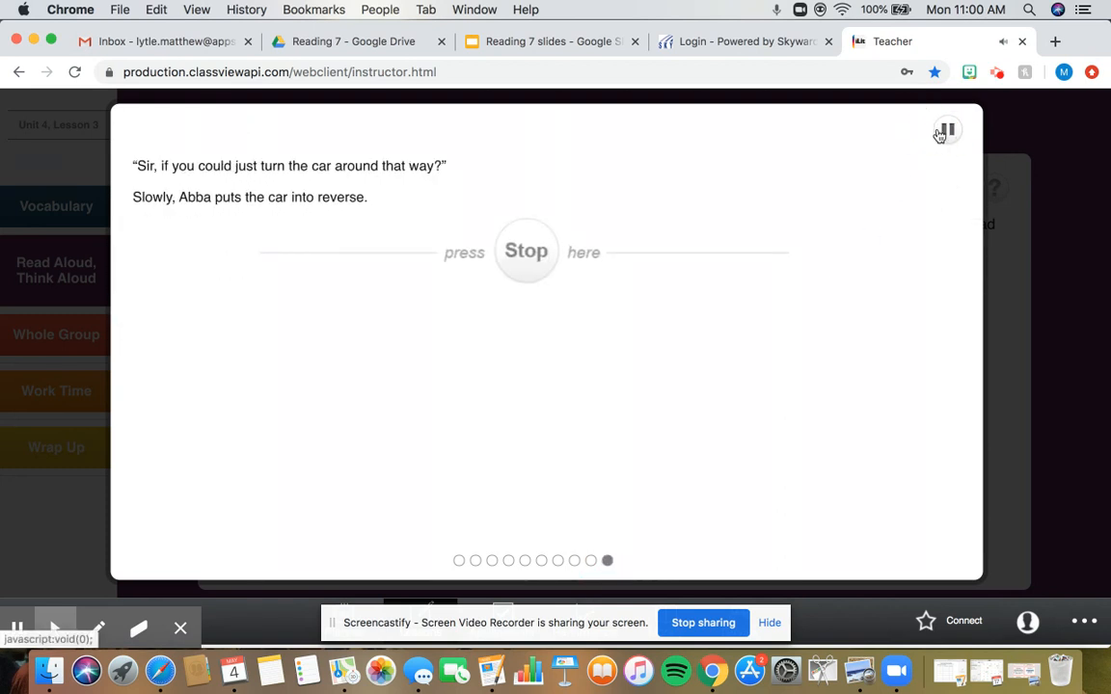